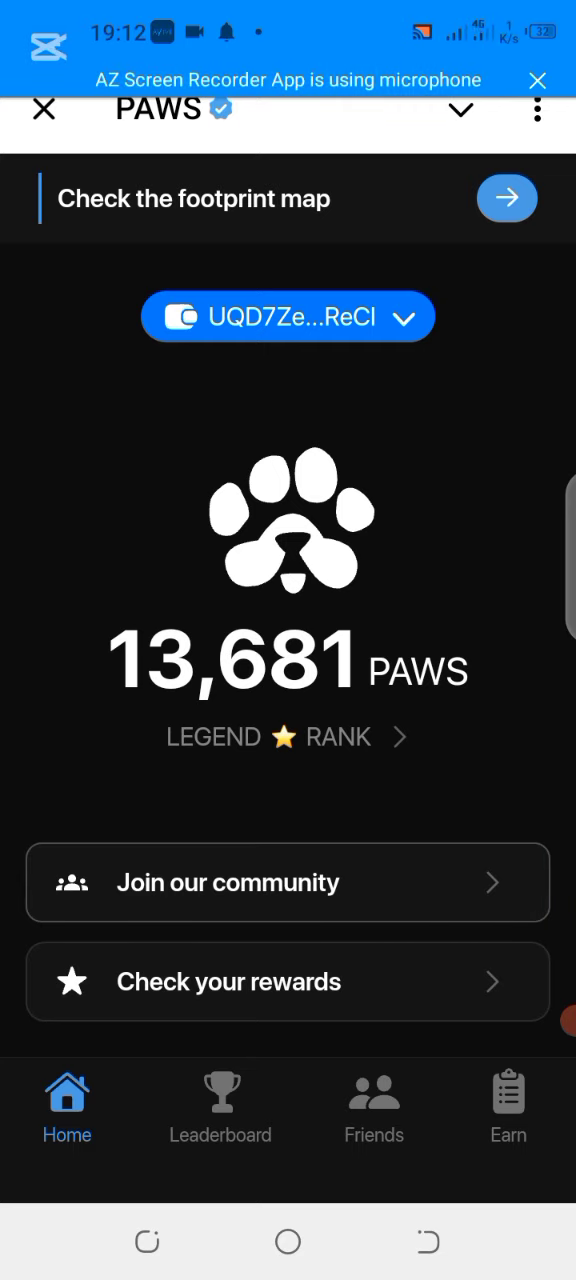
Step: Show the Earn tasks page listing the 'Put 🐾 in your name' quest
click(508, 1104)
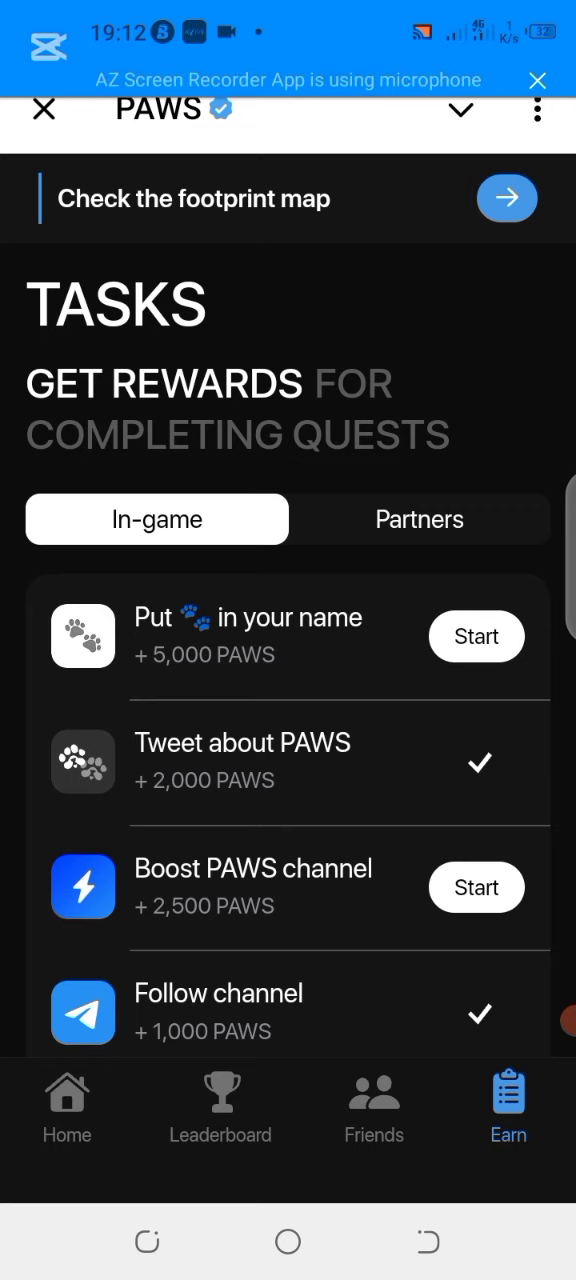
Step: Start the 'Put 🐾 in your name' task and copy the paw emoticon to the clipboard
click(476, 636)
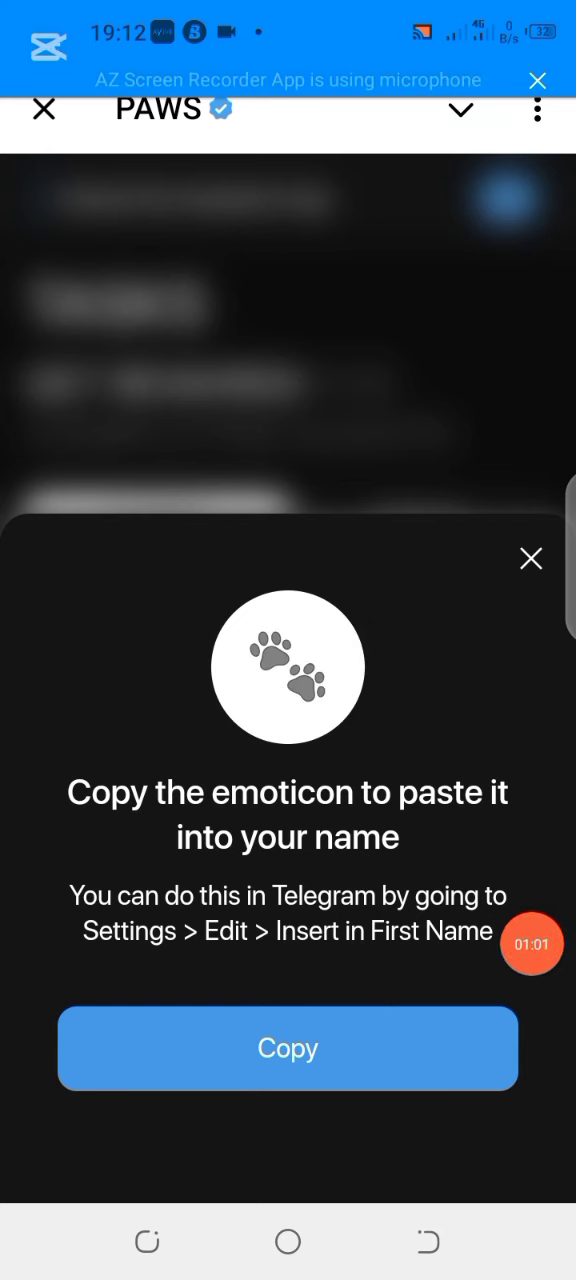
click(288, 1048)
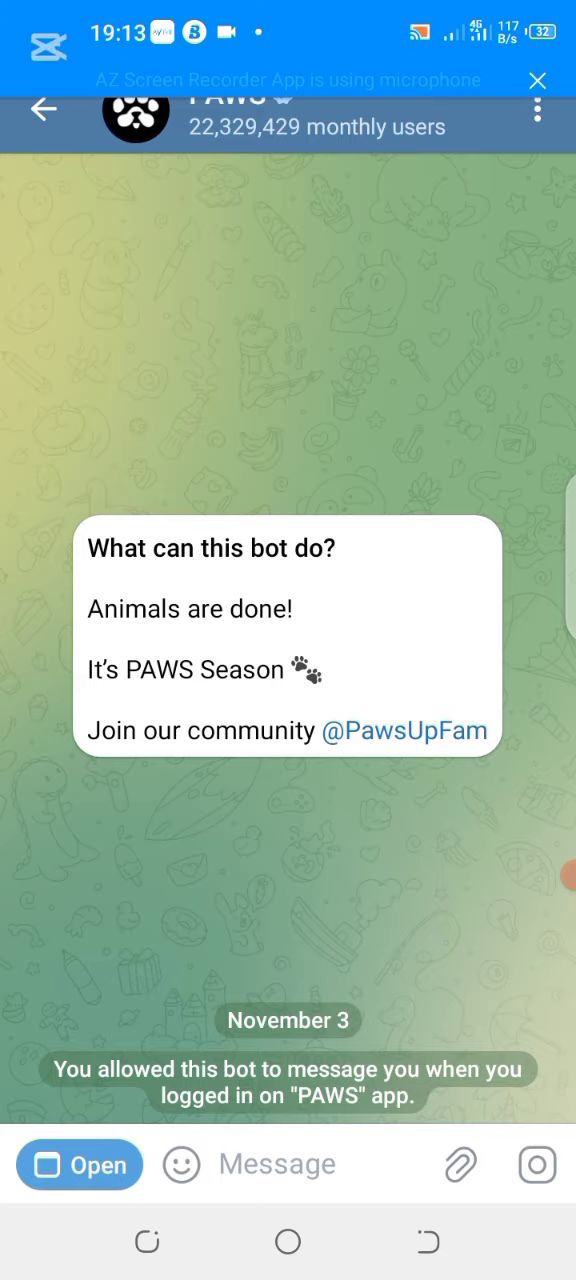
Step: Navigate from the PAWS bot chat to your own Telegram profile via the side menu
click(42, 110)
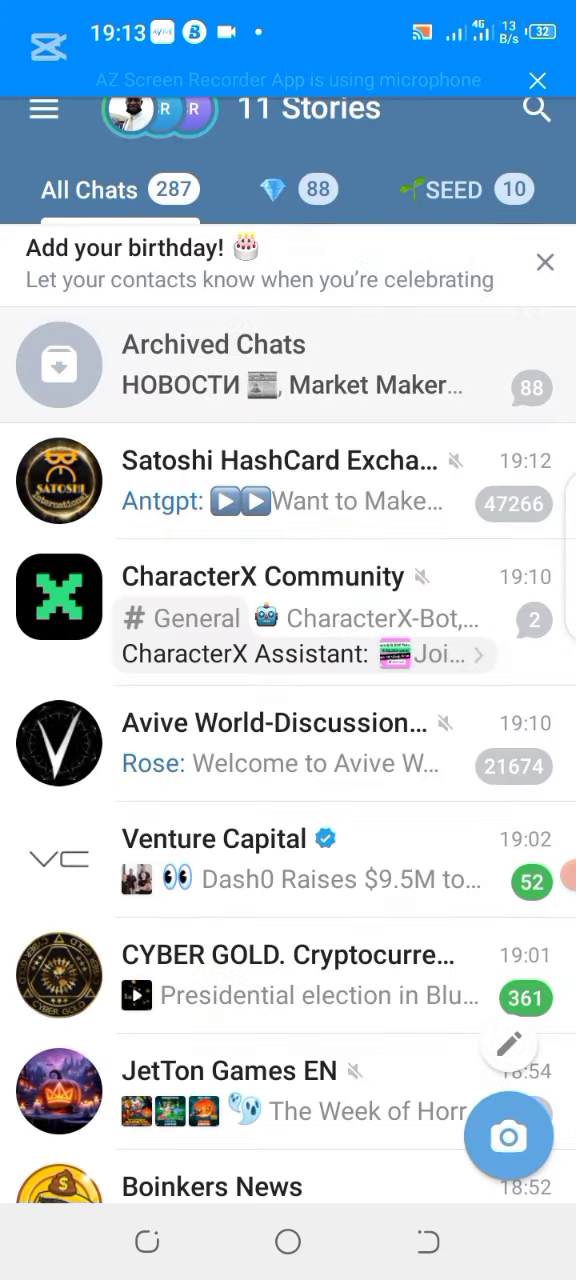
click(44, 108)
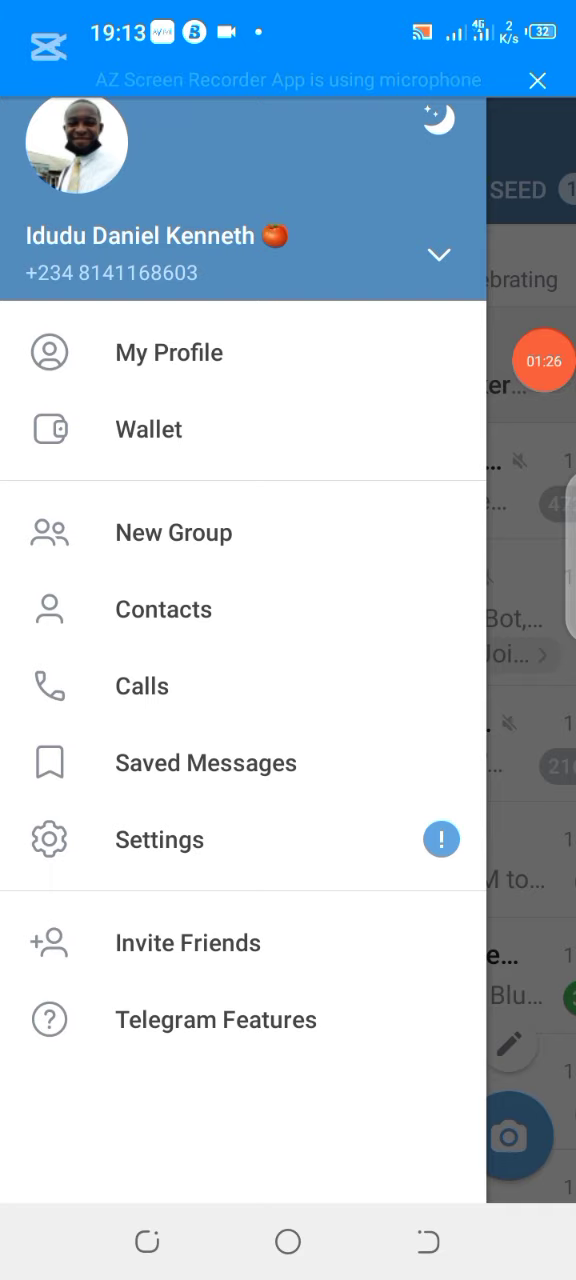
click(168, 352)
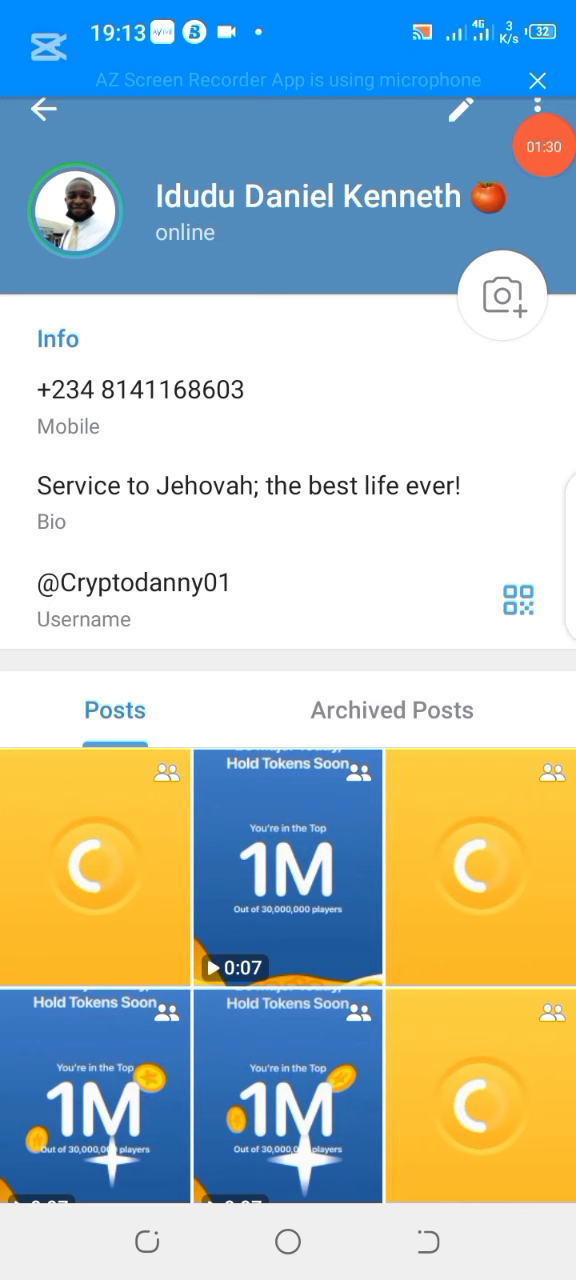
Step: Edit the profile last name, swapping the tomato emoji for the pasted paw emoticon
click(460, 110)
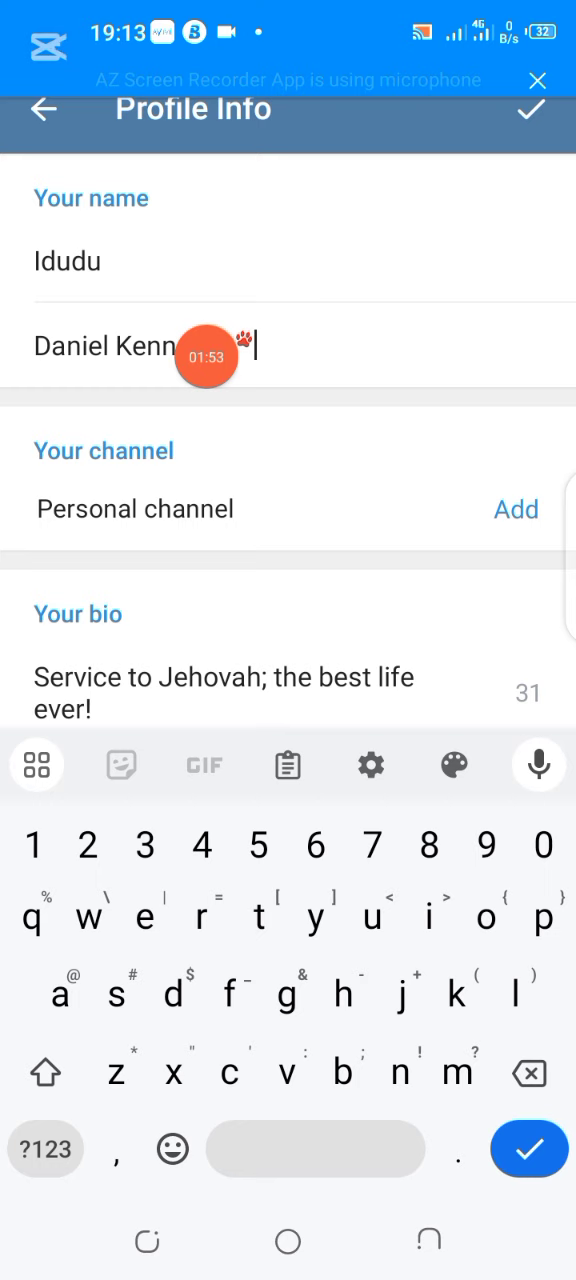
text(eth)
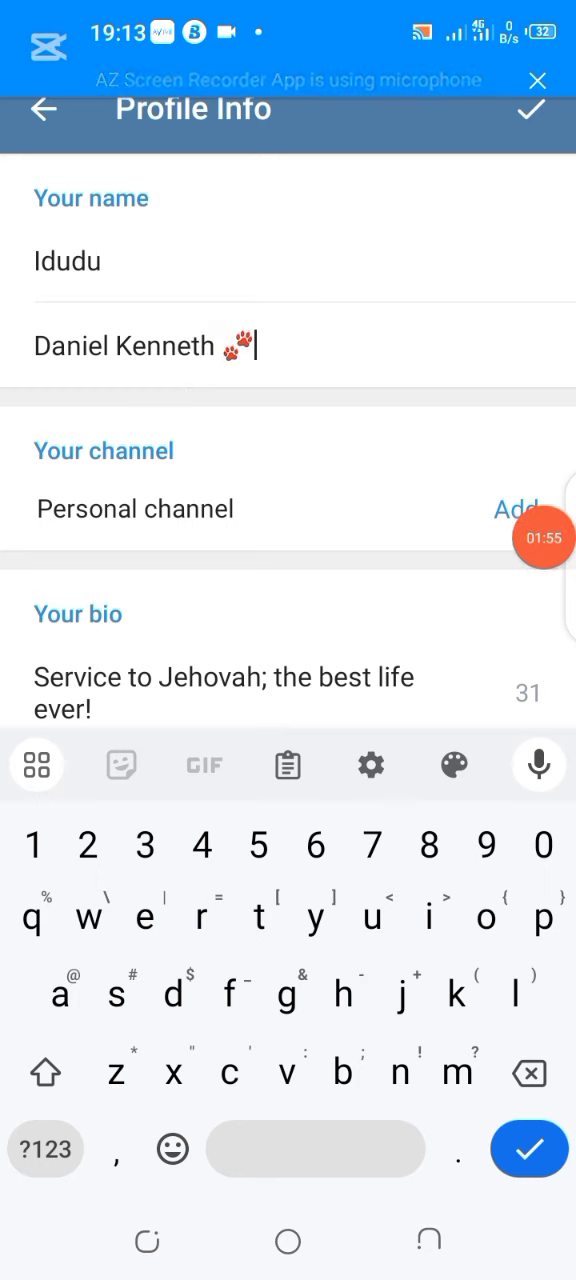